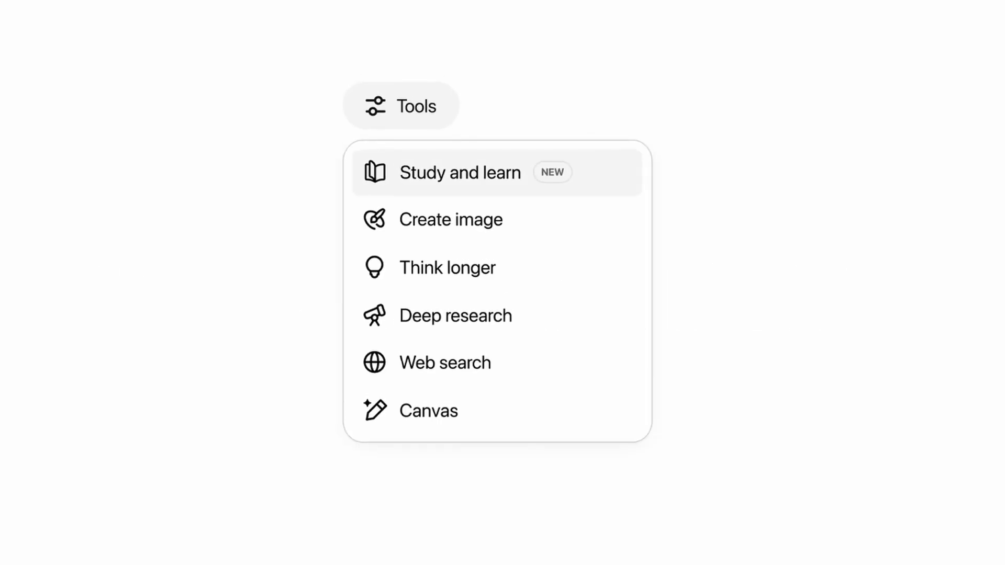
Step: Reveal ChatGPT's extra tools: Study and learn, Deep research and Canvas
left_click(459, 172)
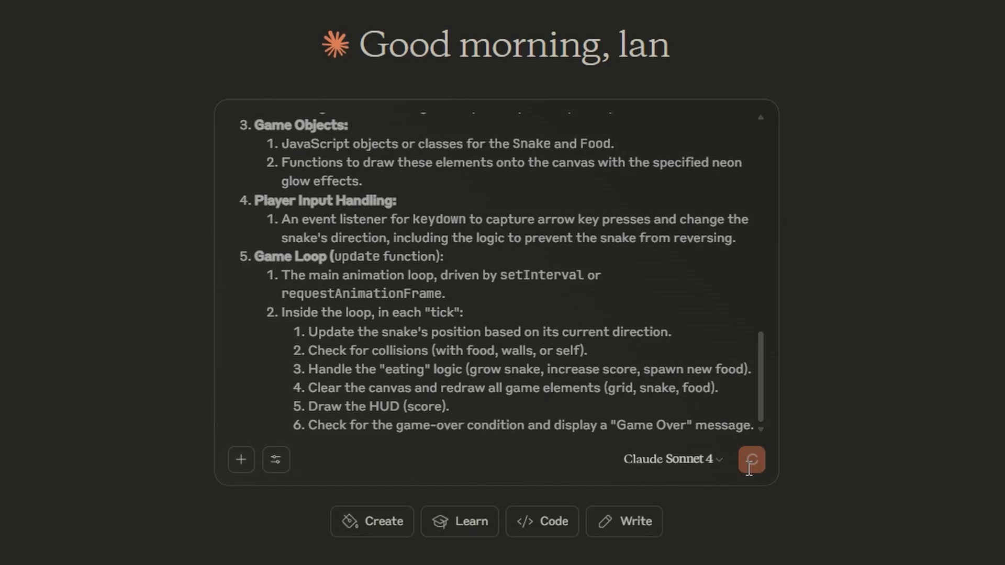
Step: Send the neon snake plan to Claude and the snake-reshaping request to Z.ai
left_click(751, 460)
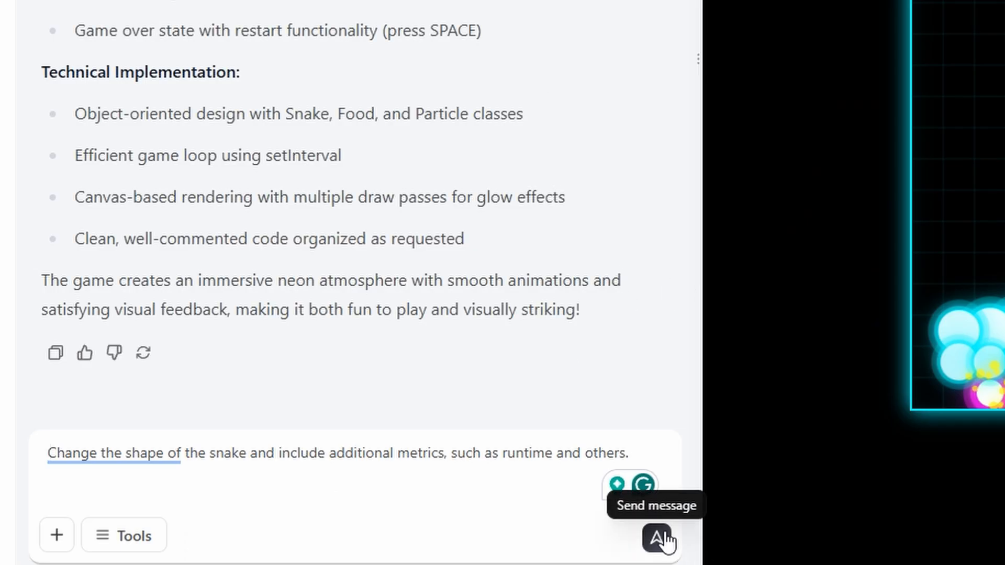
left_click(669, 535)
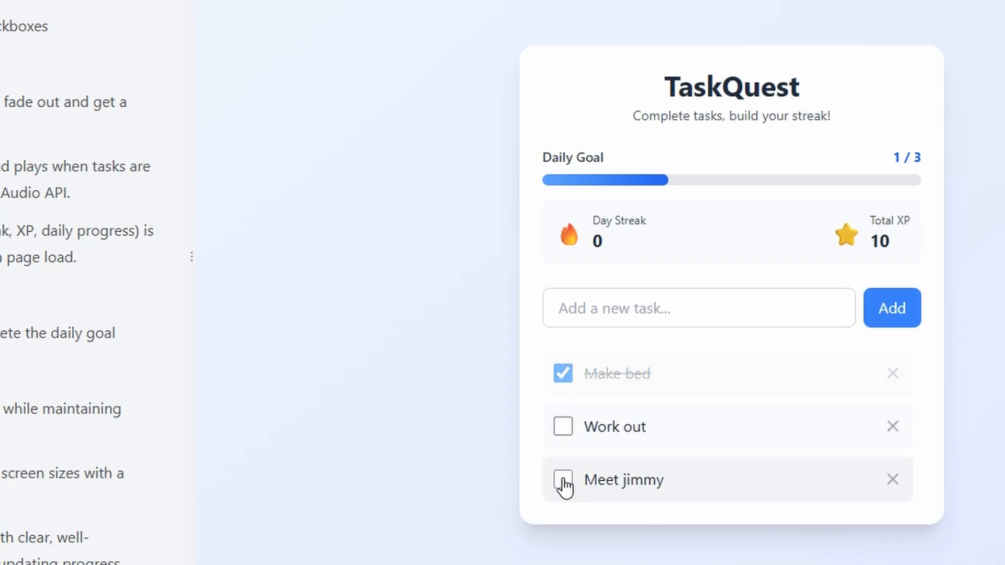
Step: Mark Meet jimmy and Work out done, reaching daily goal 3/3, streak 1, 30 XP
left_click(563, 480)
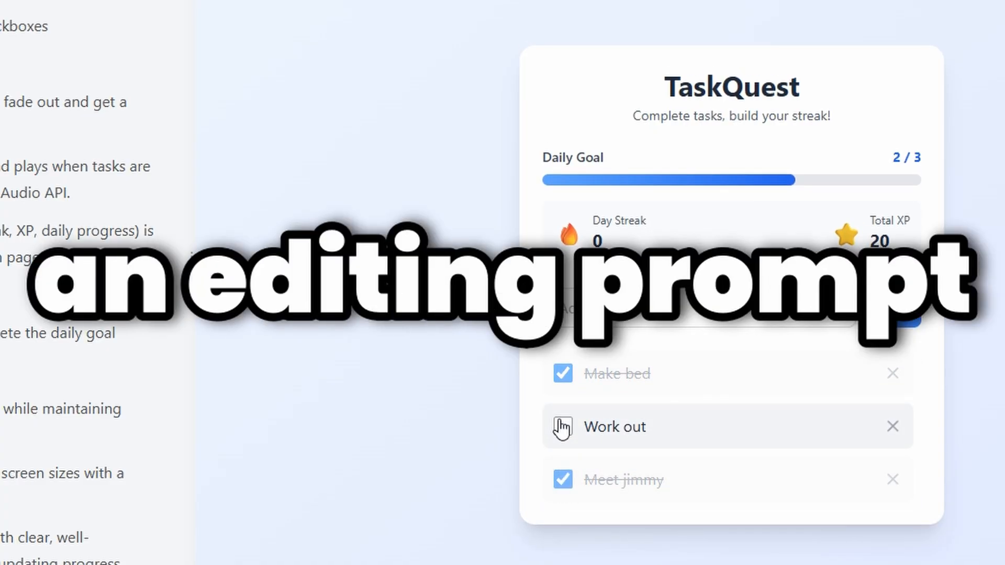
left_click(562, 427)
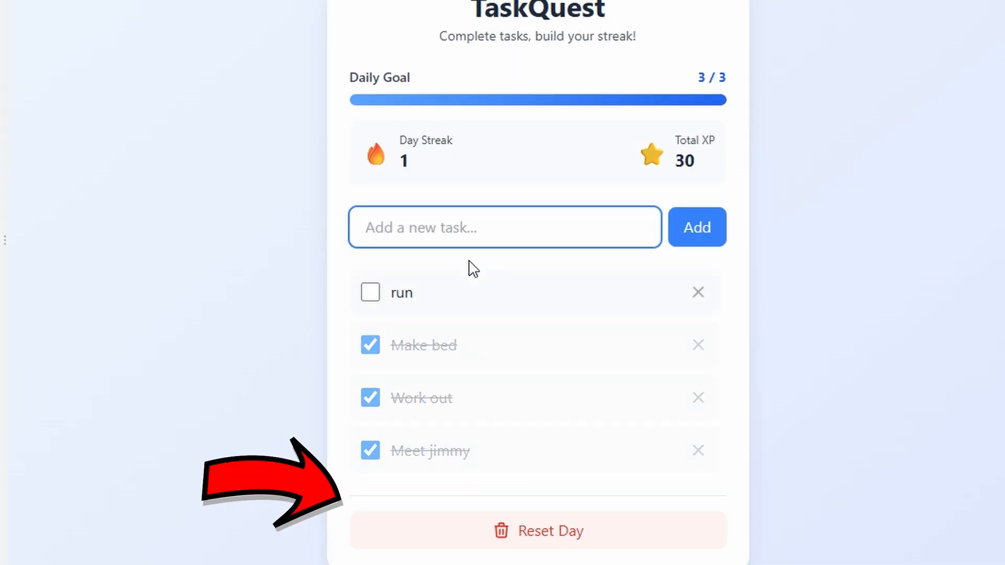